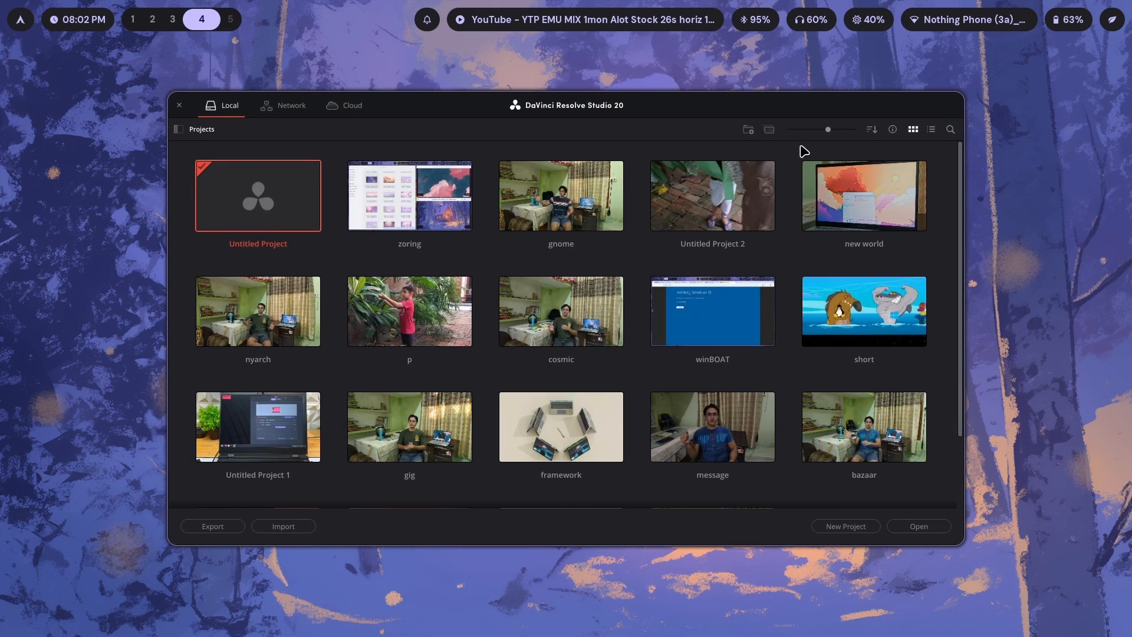
- Create a new project, import the mp4 and its mp3 audio, and set zoom 0.88 with cropping
left_click(844, 526)
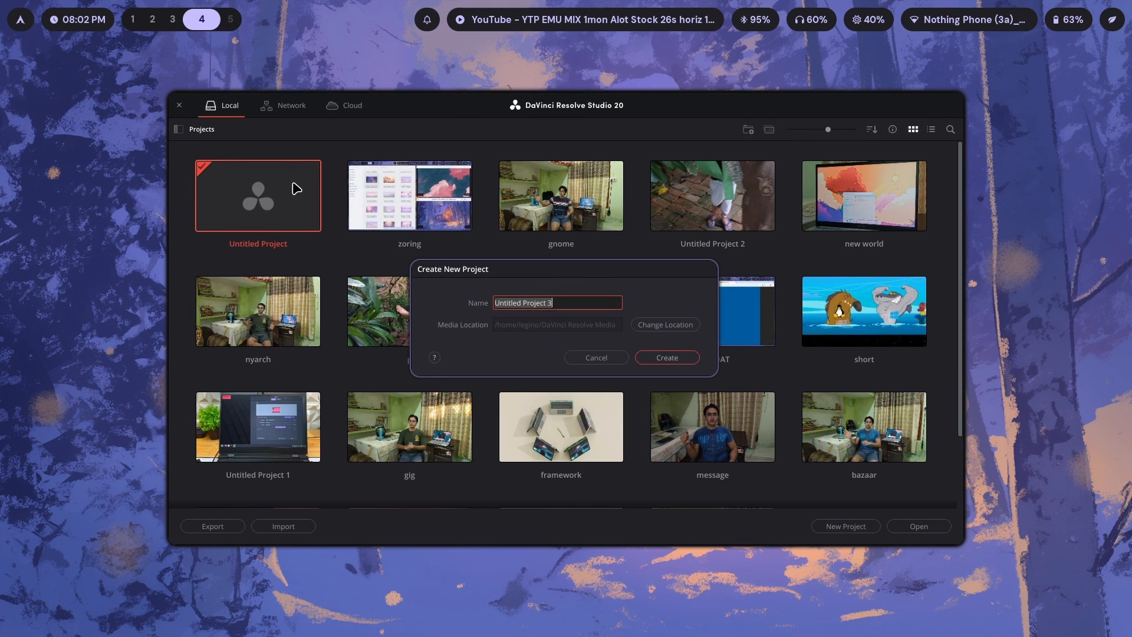
left_click(665, 357)
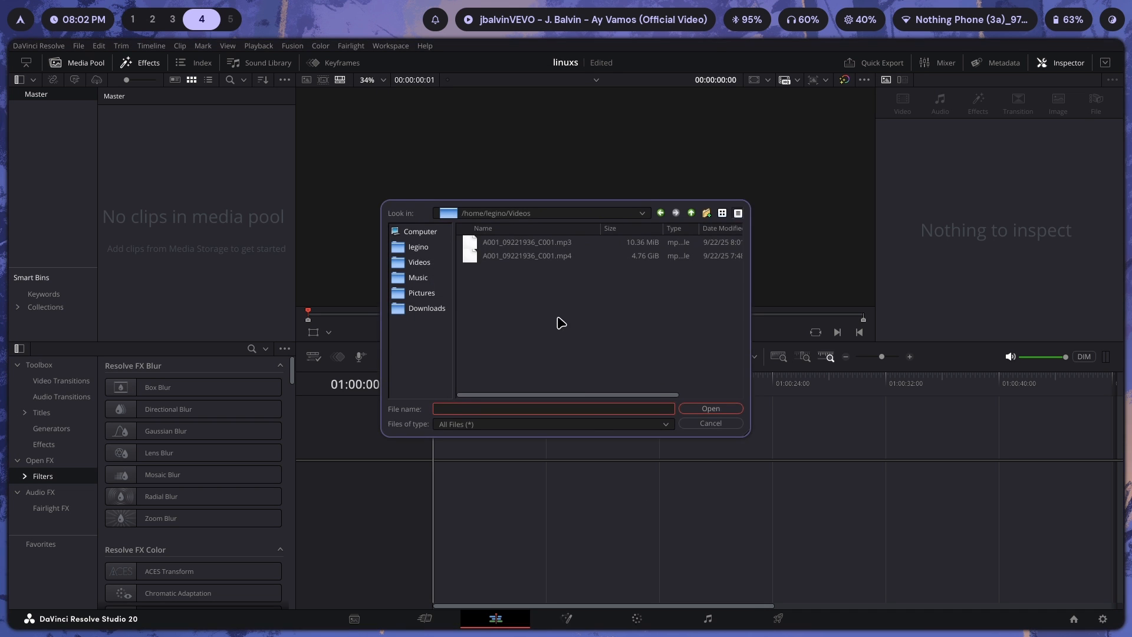
left_click(710, 408)
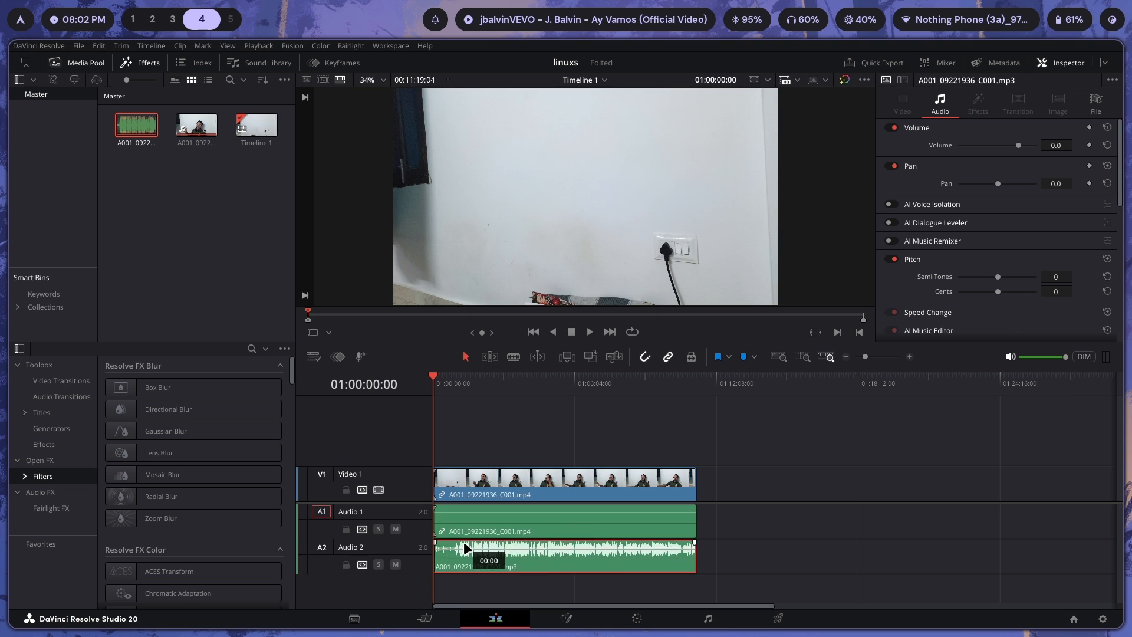
left_click(538, 383)
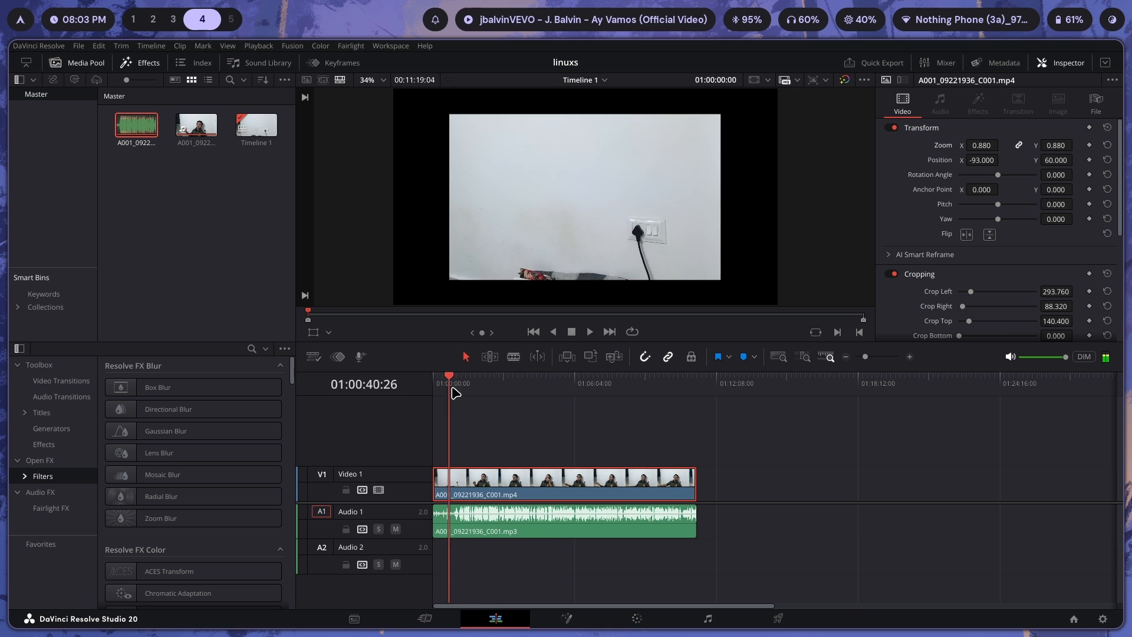
left_click(607, 380)
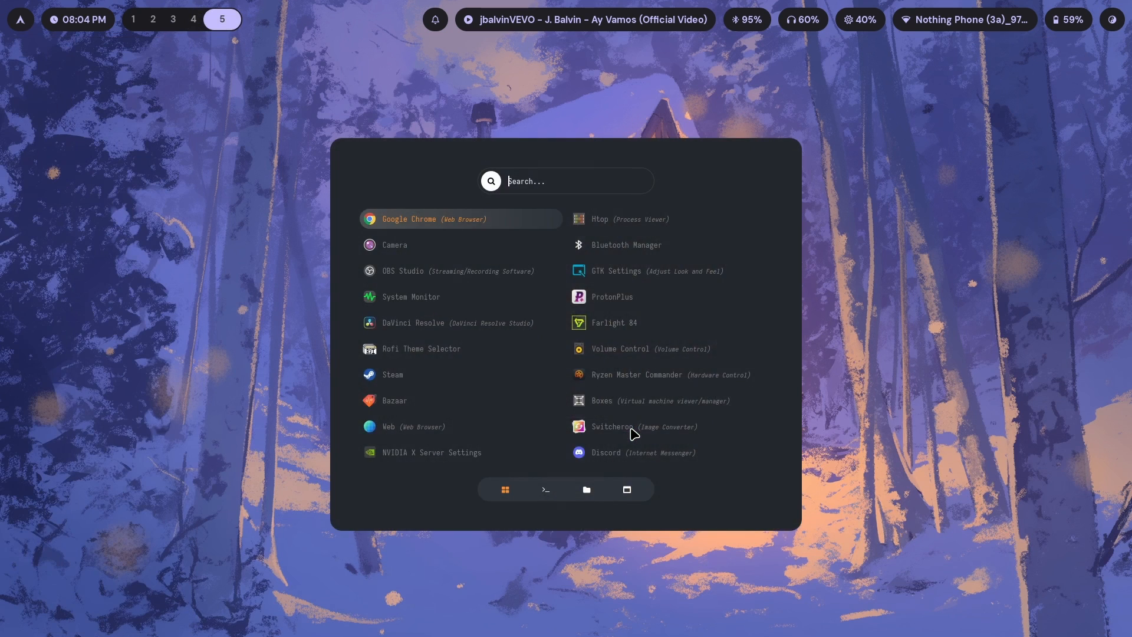
- Select wp4766565-aesthetic-pastel-desktop-wallpapers.jpg in the Pictures > Wallpapers folder
left_click(586, 489)
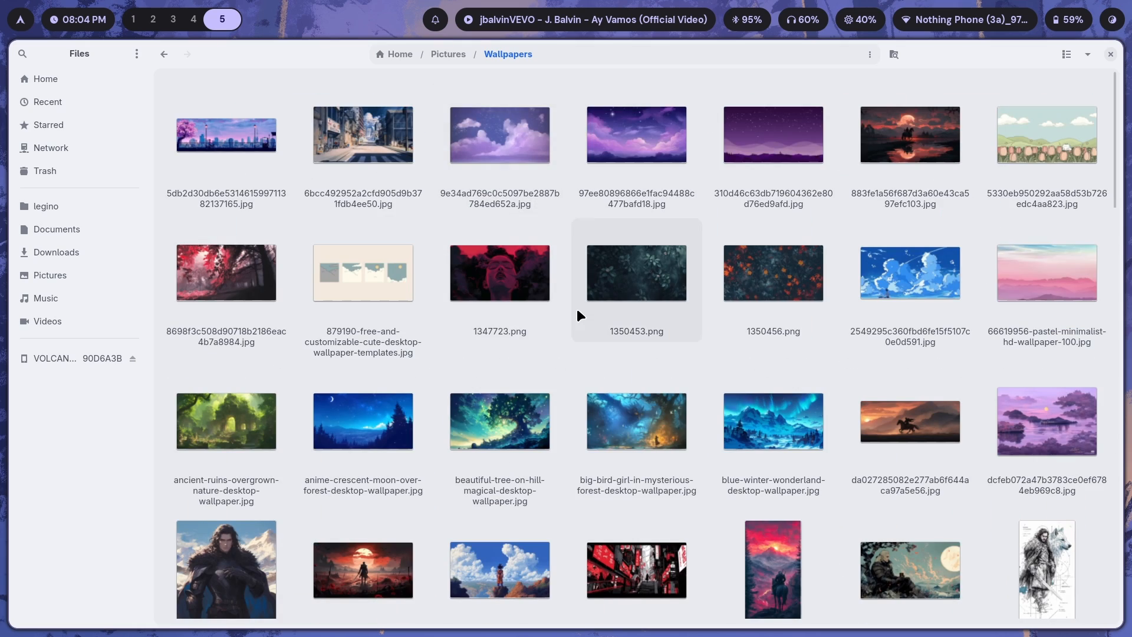
scroll("down", 3)
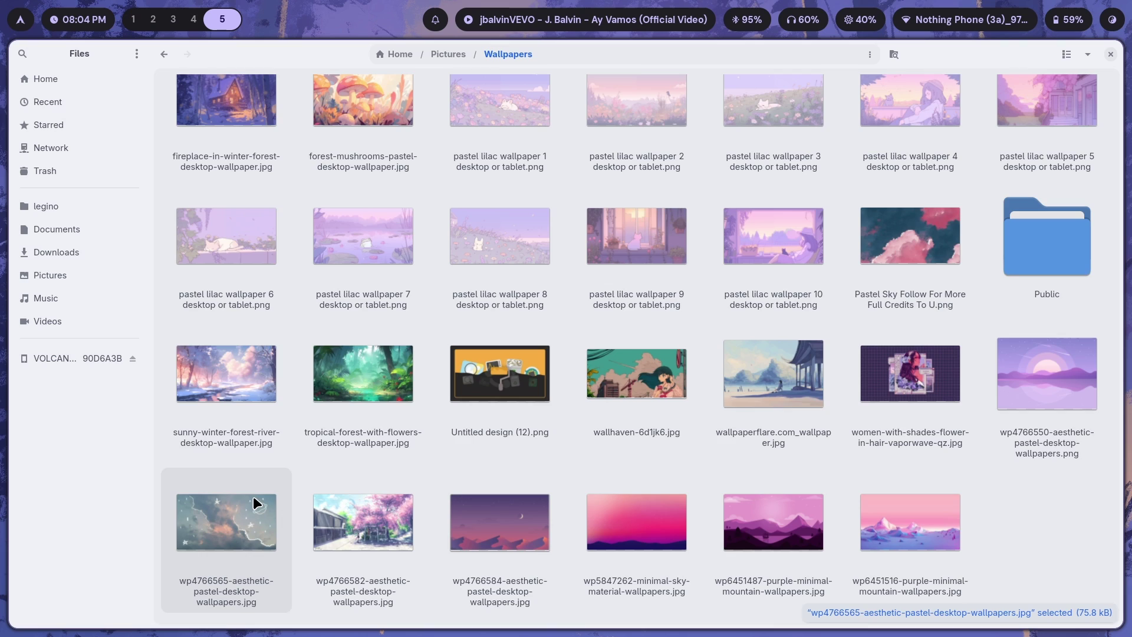
left_click(49, 321)
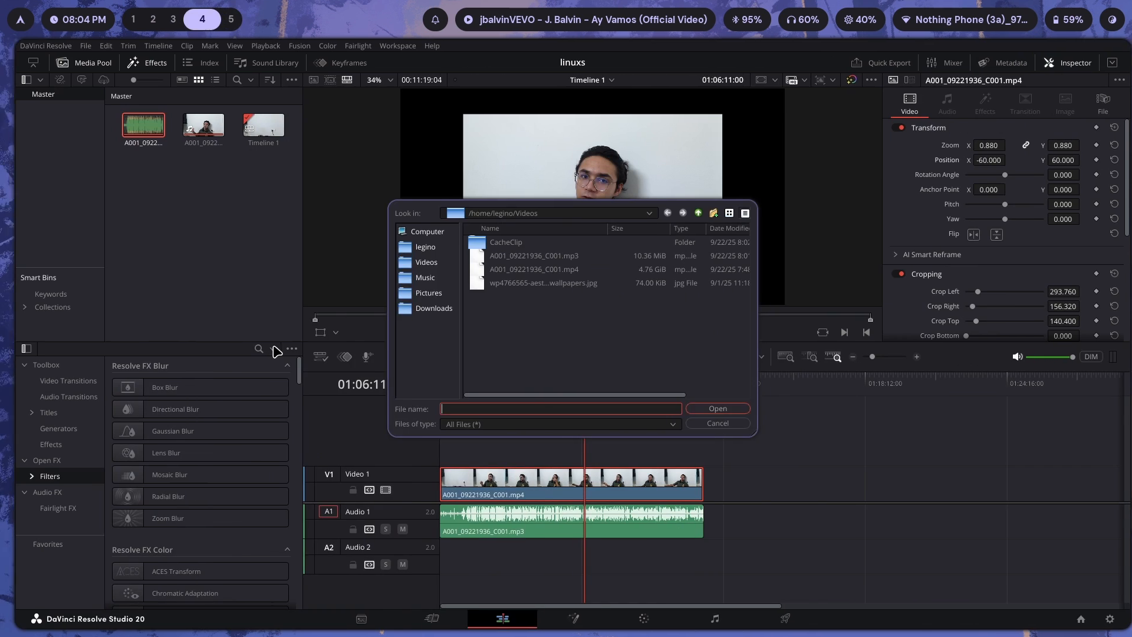
- Import the pastel wallpaper onto V1 beneath the video on V2 and apply Gaussian Blur
left_click(717, 408)
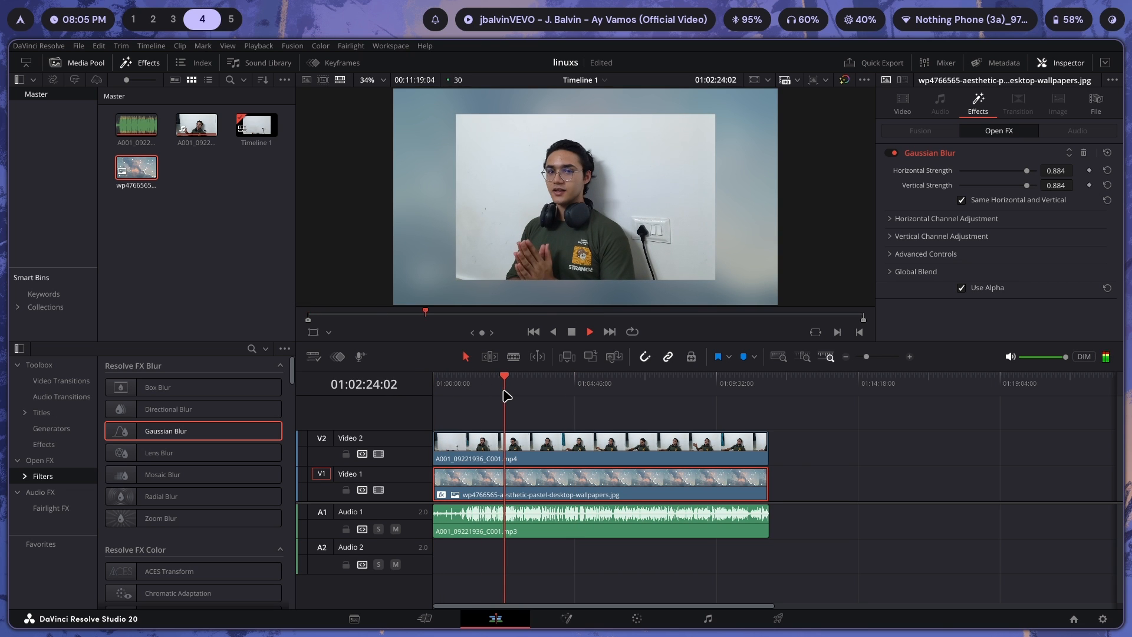
left_click(633, 619)
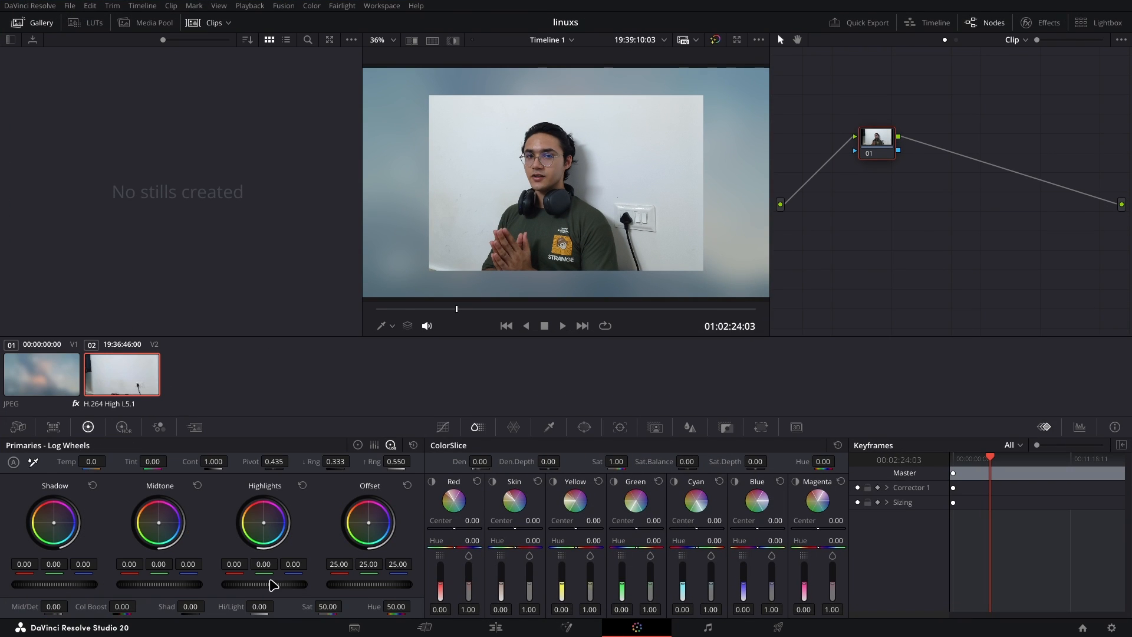
- Grade with Shad 39.5, Hi/Light -59.5, Sat 52.2, Col Boost 2.5 and lower skin saturation
left_click(442, 427)
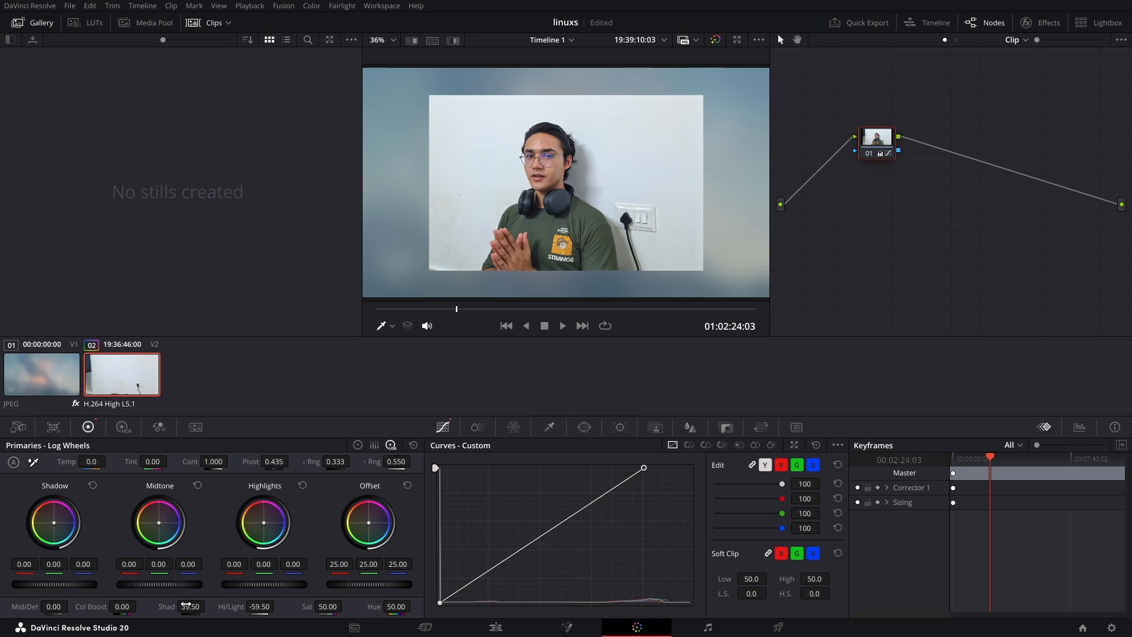
left_click(476, 427)
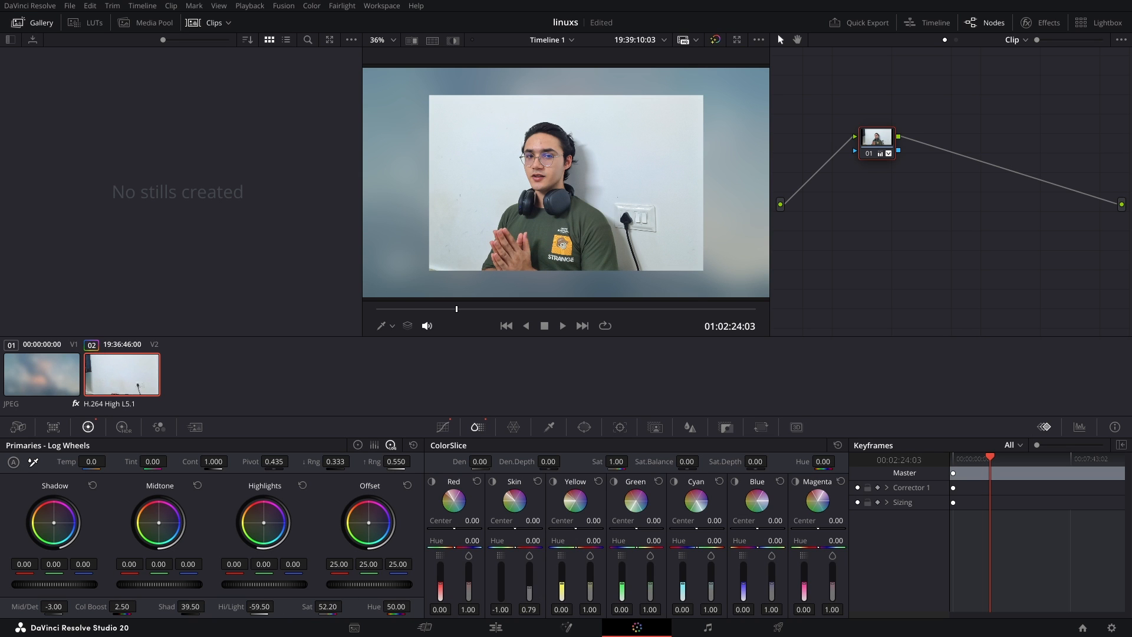
left_click(495, 626)
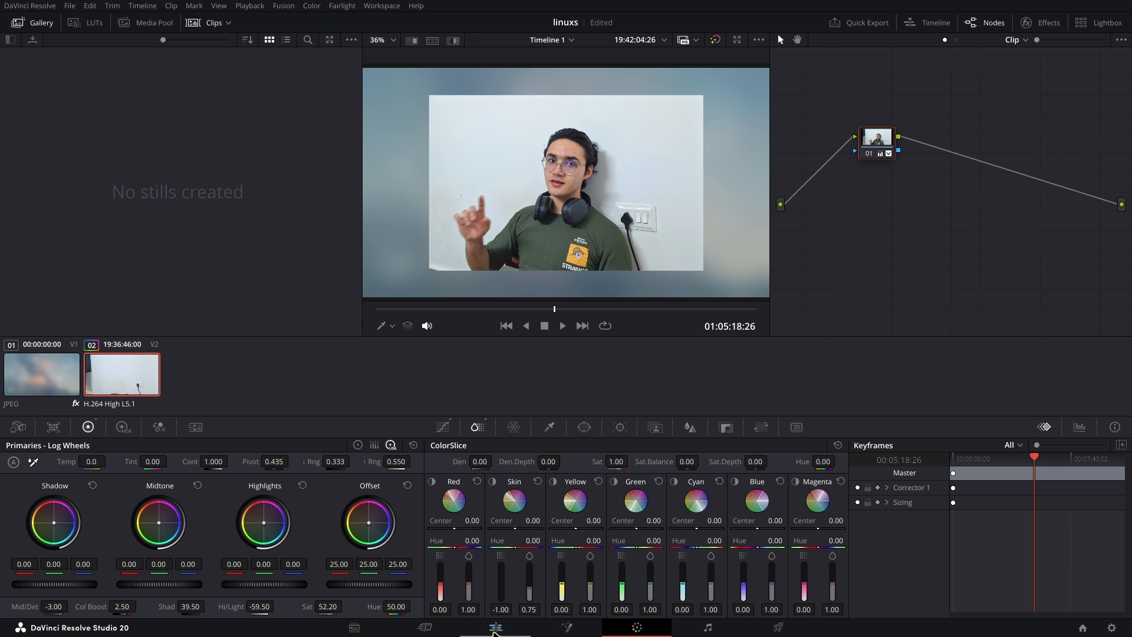
left_click(495, 626)
type("nau")
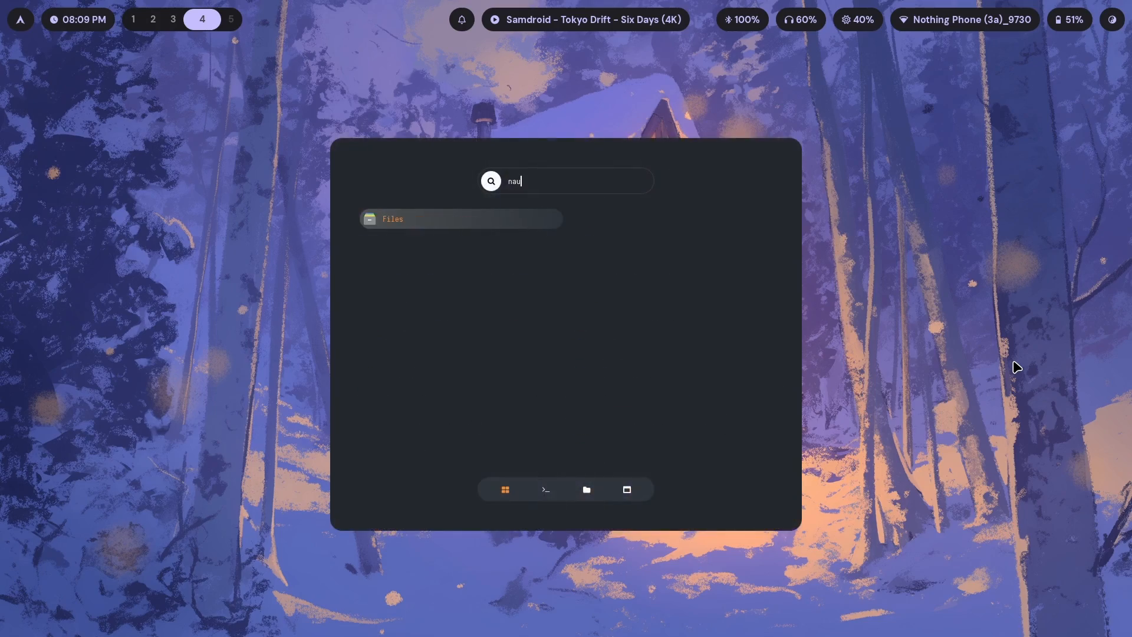
- Clear the Files search and close Rofi, then reopen and close it again
key("ctrl+a")
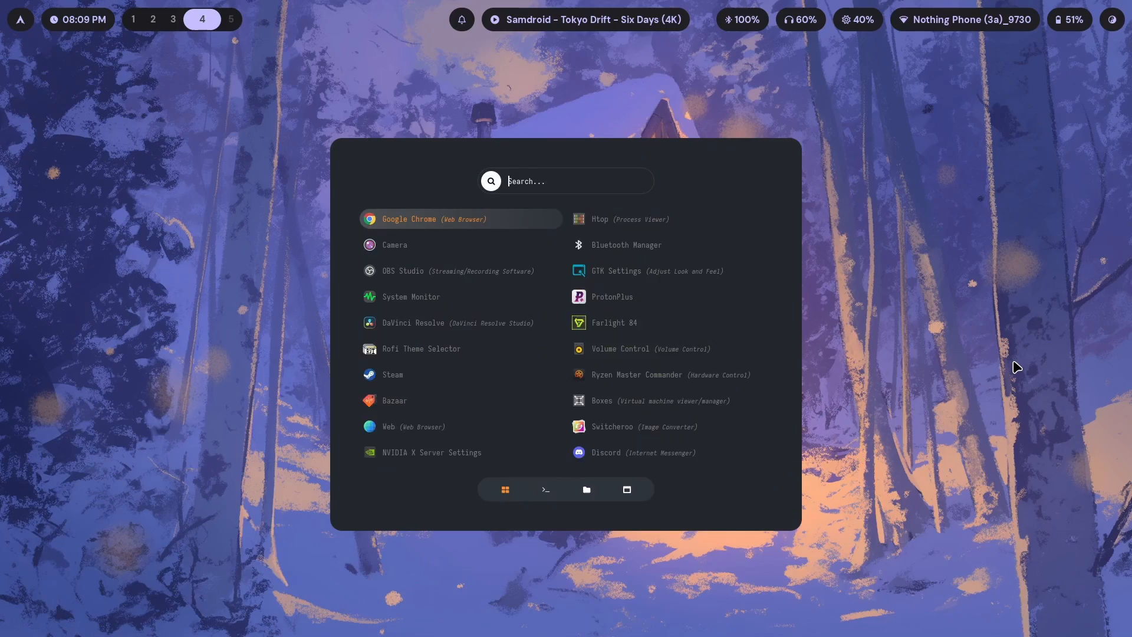
key("Escape")
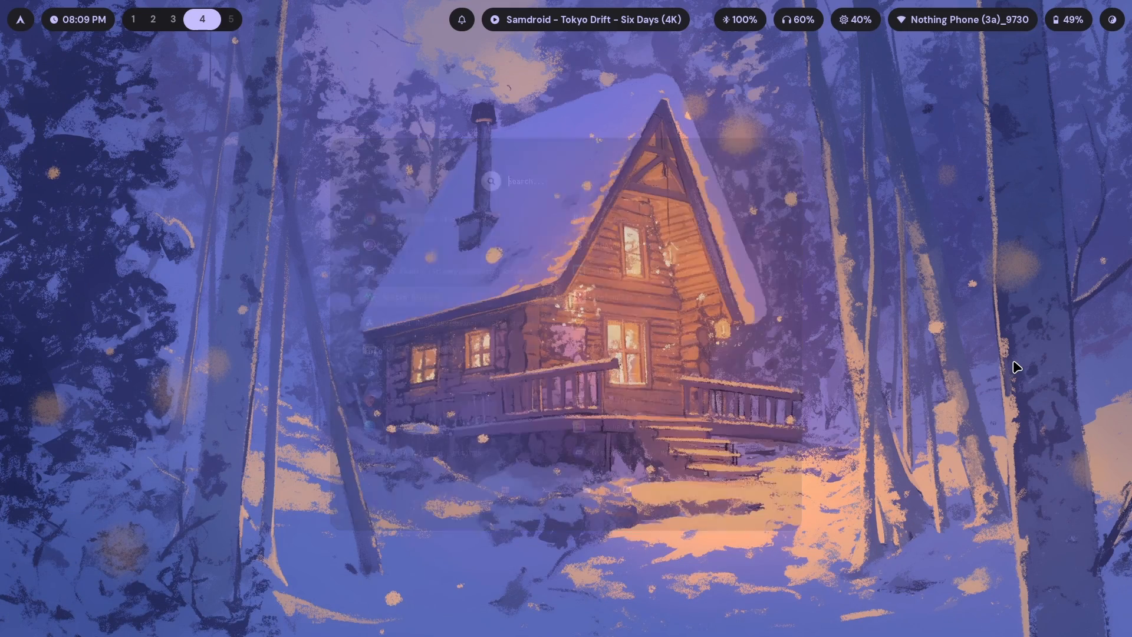
key("Escape")
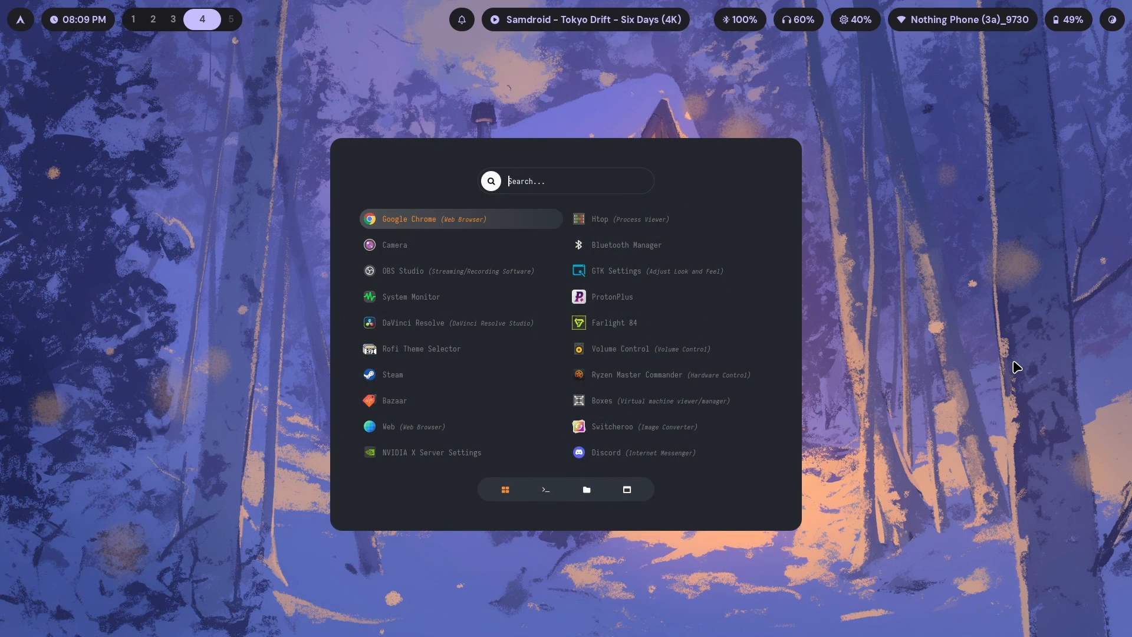
key("Escape")
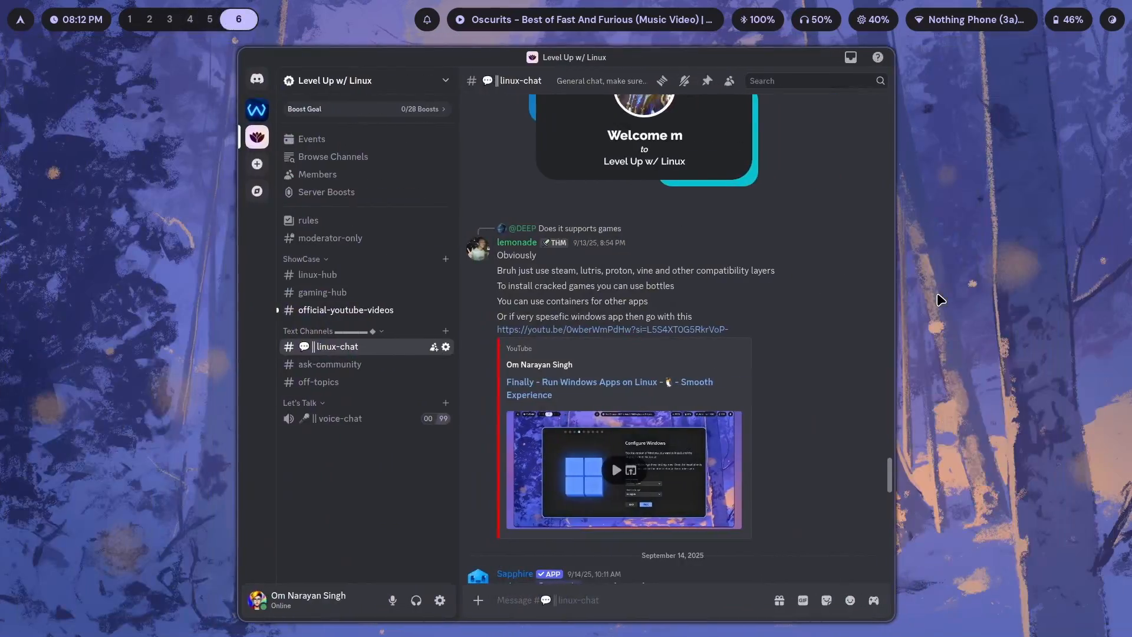
- Switch between the htop and Resolve workspaces and open the linuxs project
left_click(218, 20)
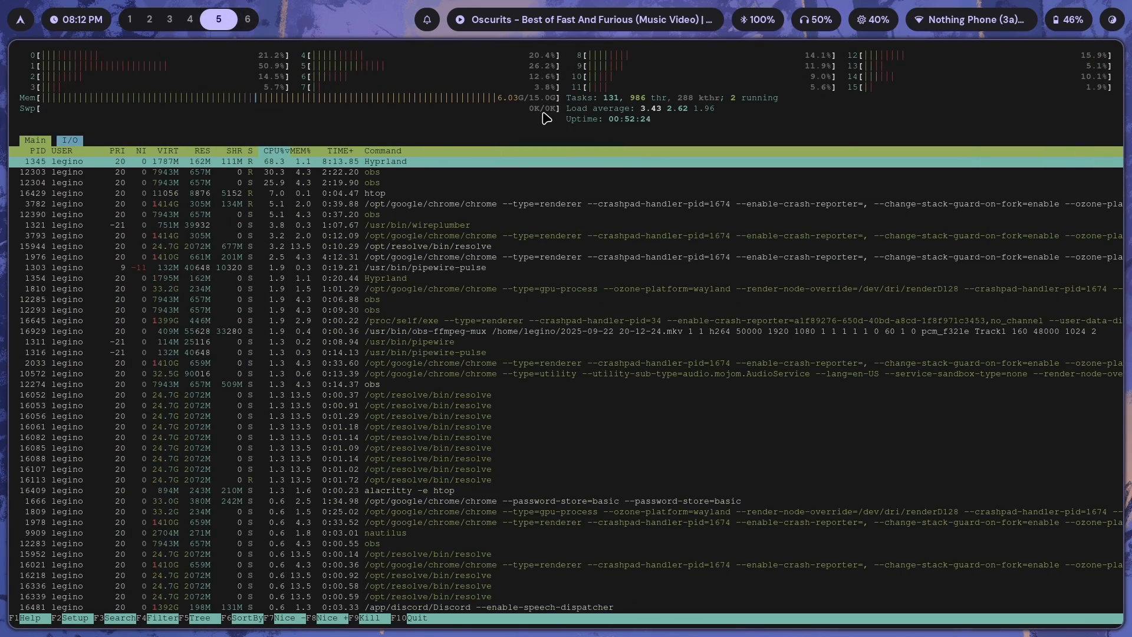
left_click(246, 19)
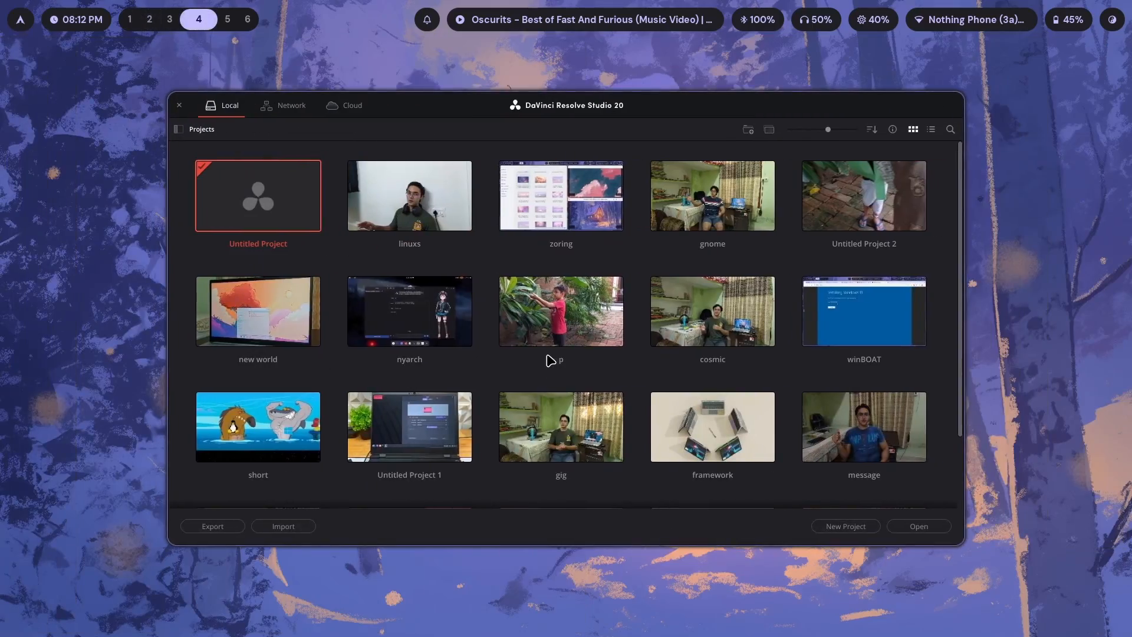
double_click(409, 195)
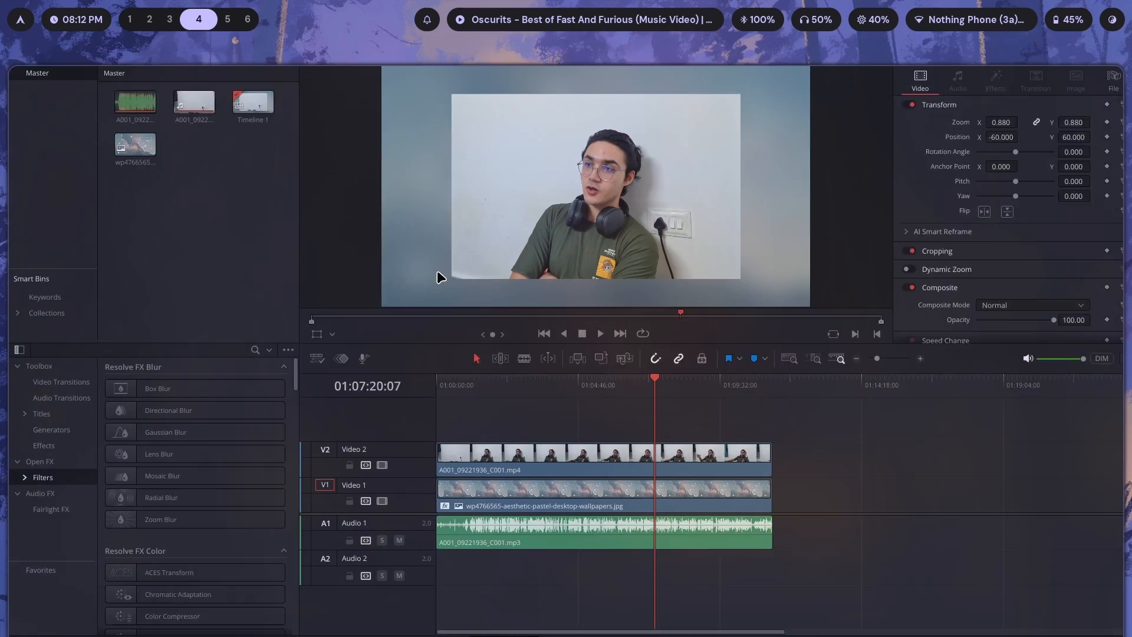
left_click(217, 19)
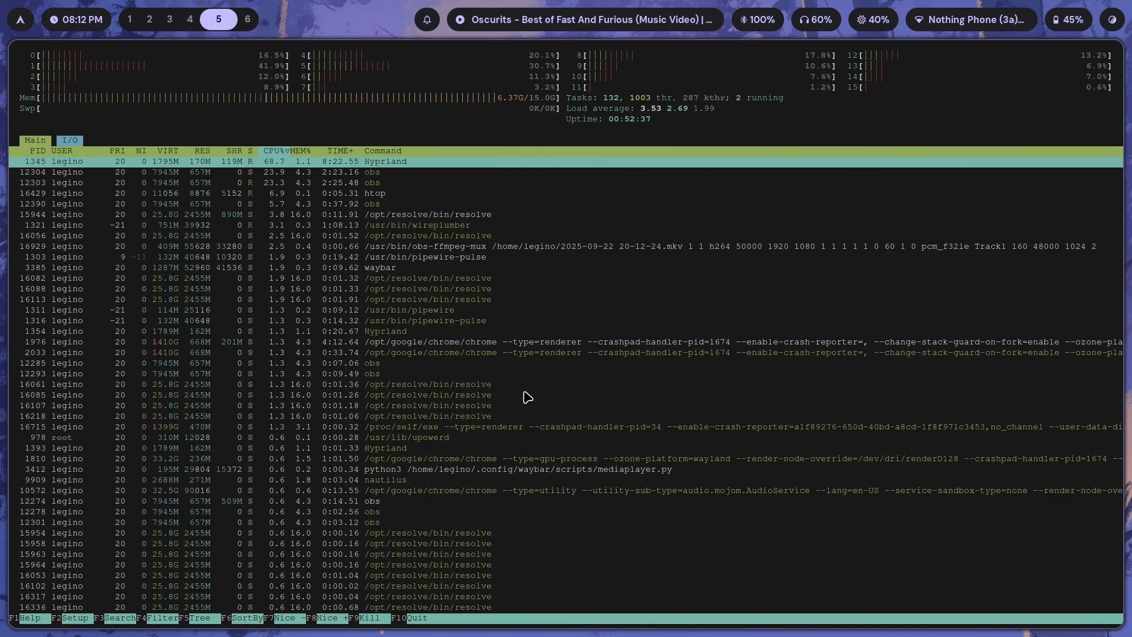
- Scroll back through Discord's ask-community channel, then bring up the launcher on workspace 5
left_click(247, 18)
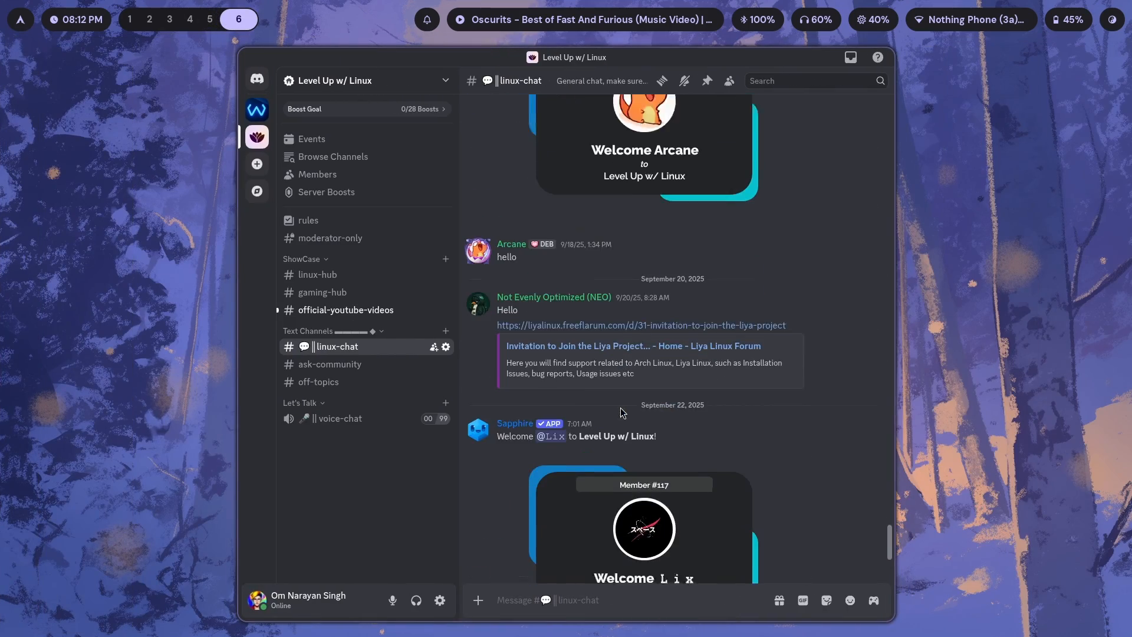
left_click(330, 364)
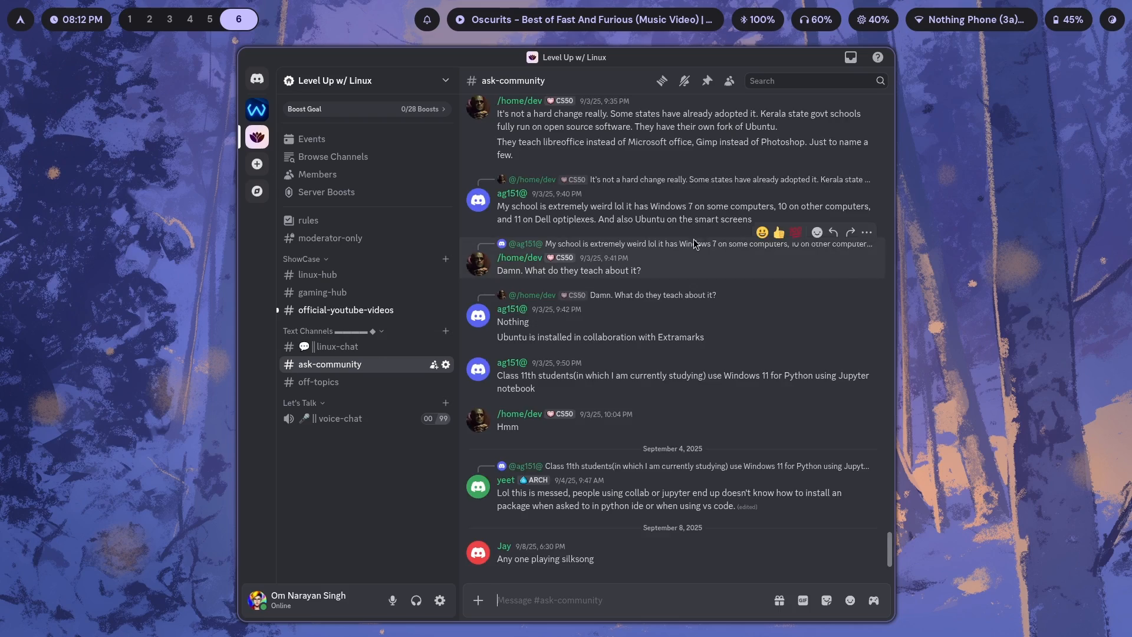
scroll("up", 3)
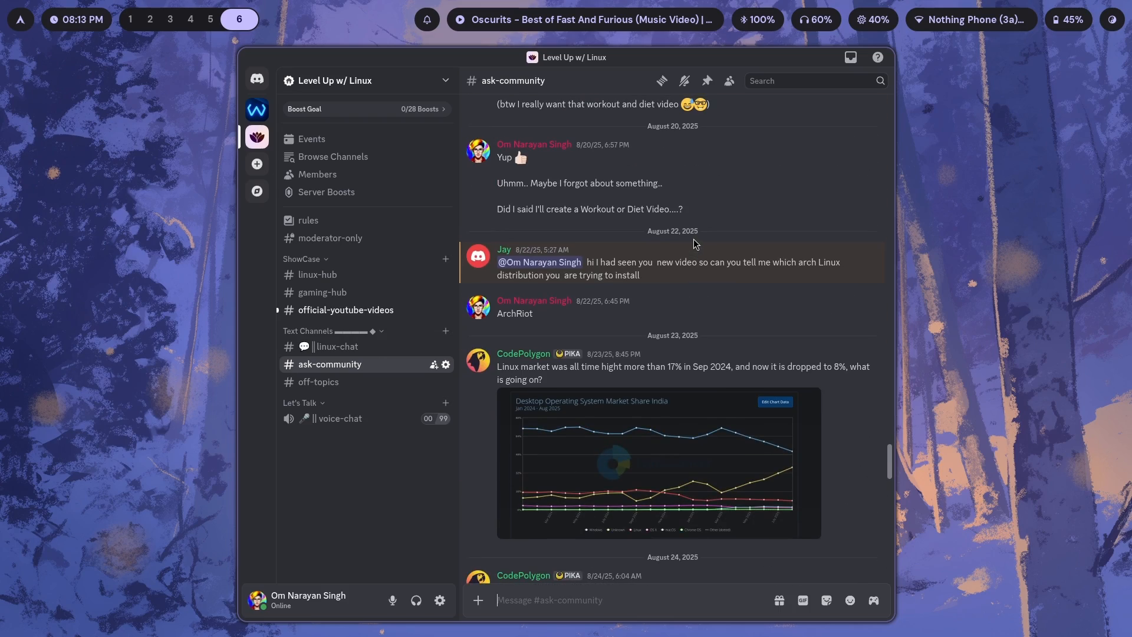
left_click(210, 19)
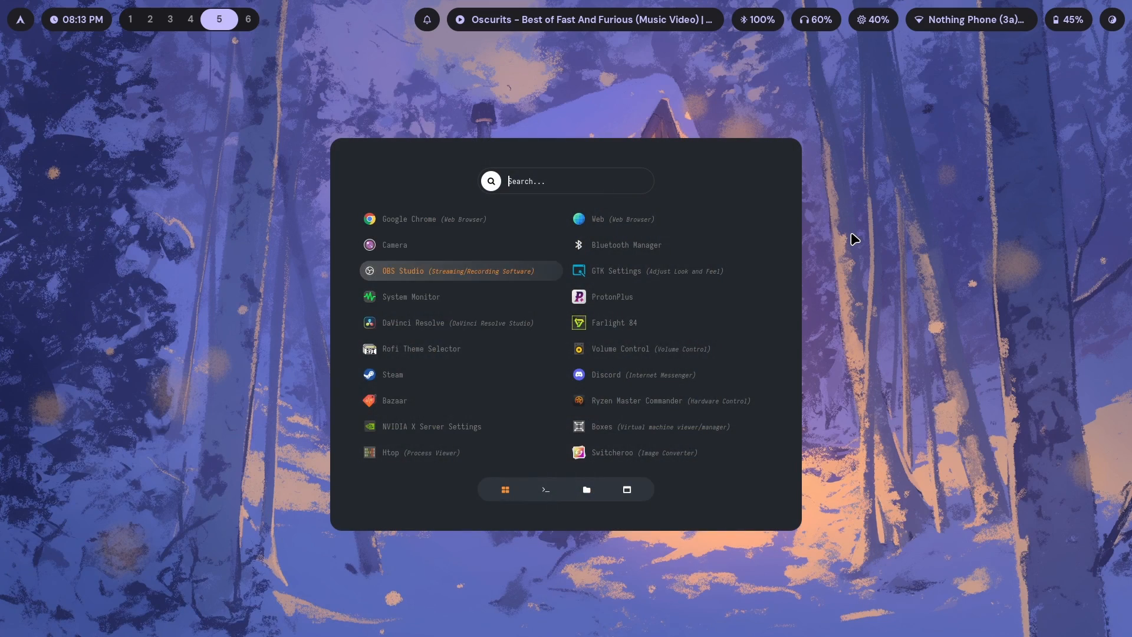
- Show all installed applications in Rofi and launch Alacritty
left_click(431, 425)
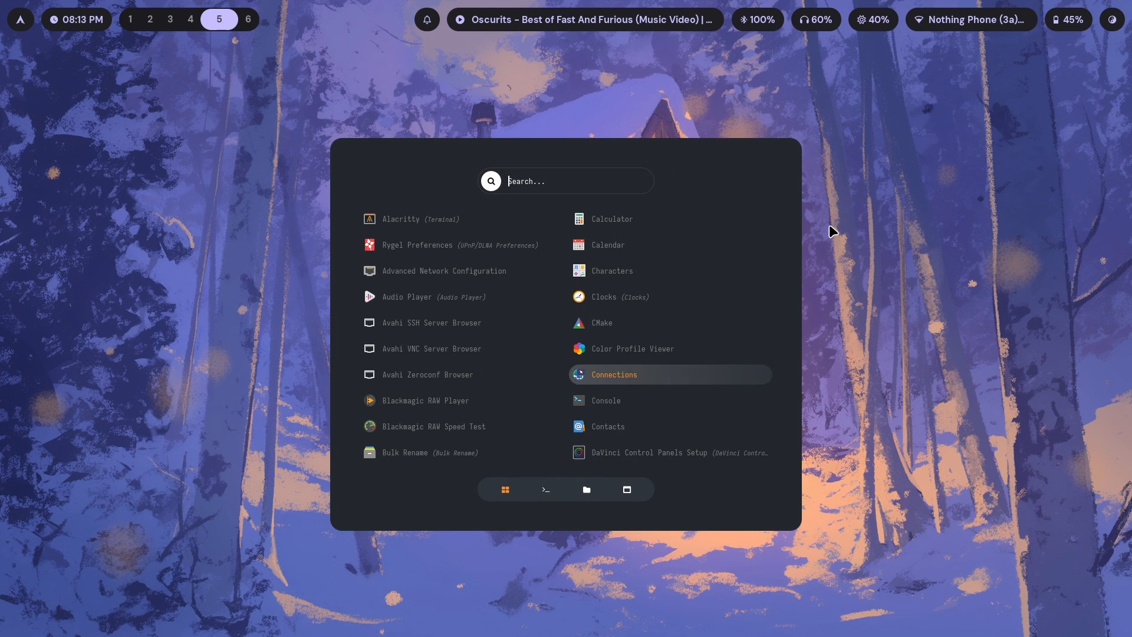
key("Escape")
type("pfetc")
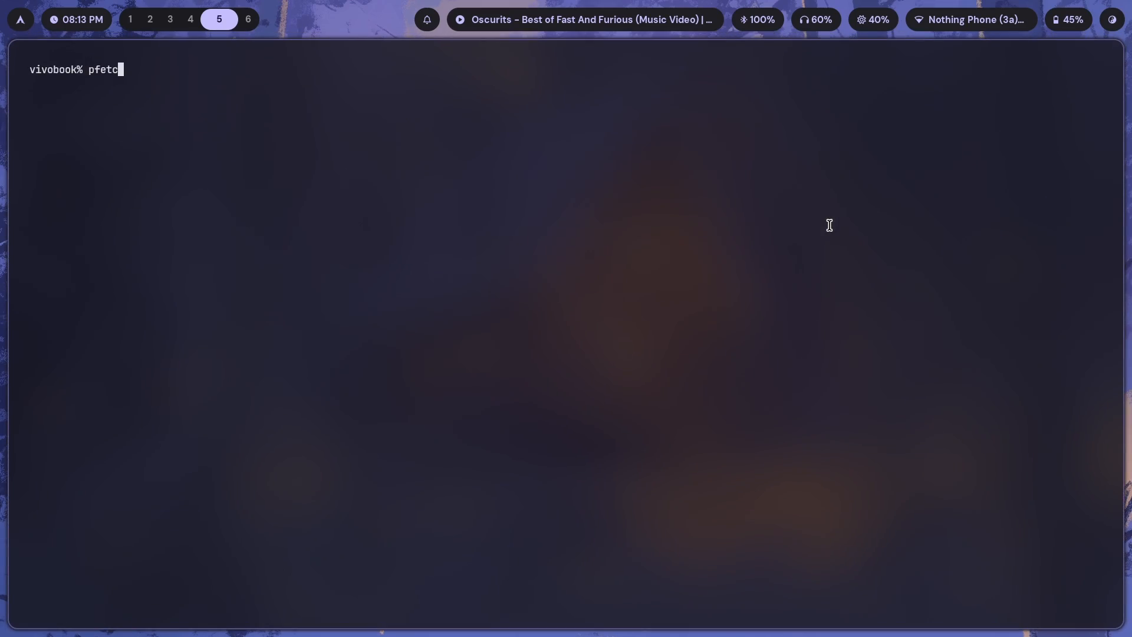
- Switch to workspace 2 with the Videos and Home Files windows
left_click(158, 19)
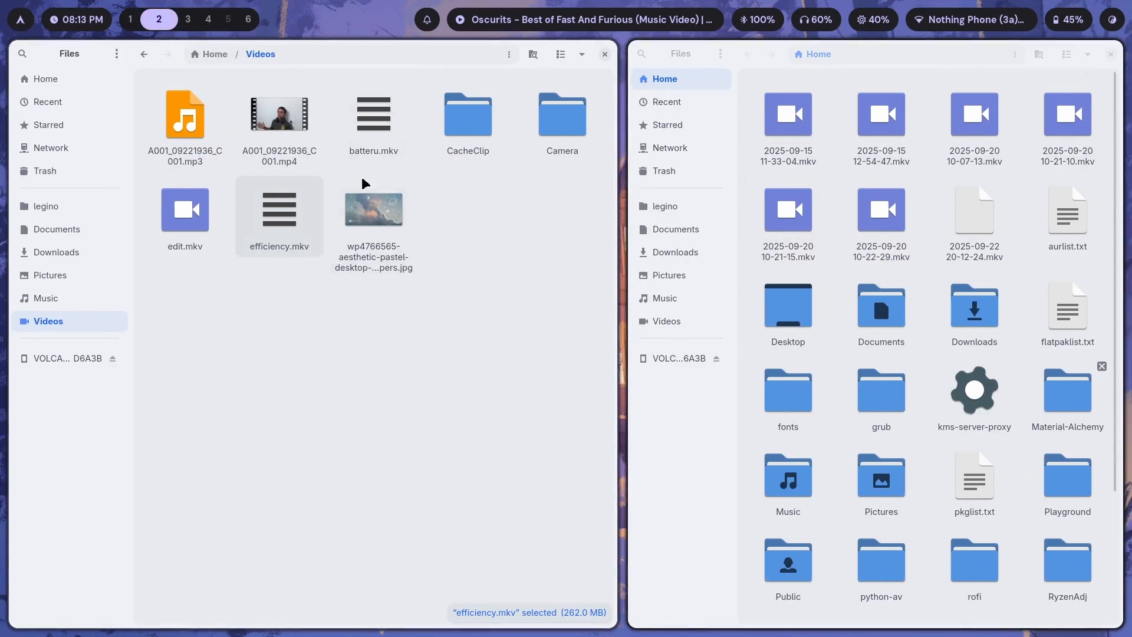
left_click(247, 19)
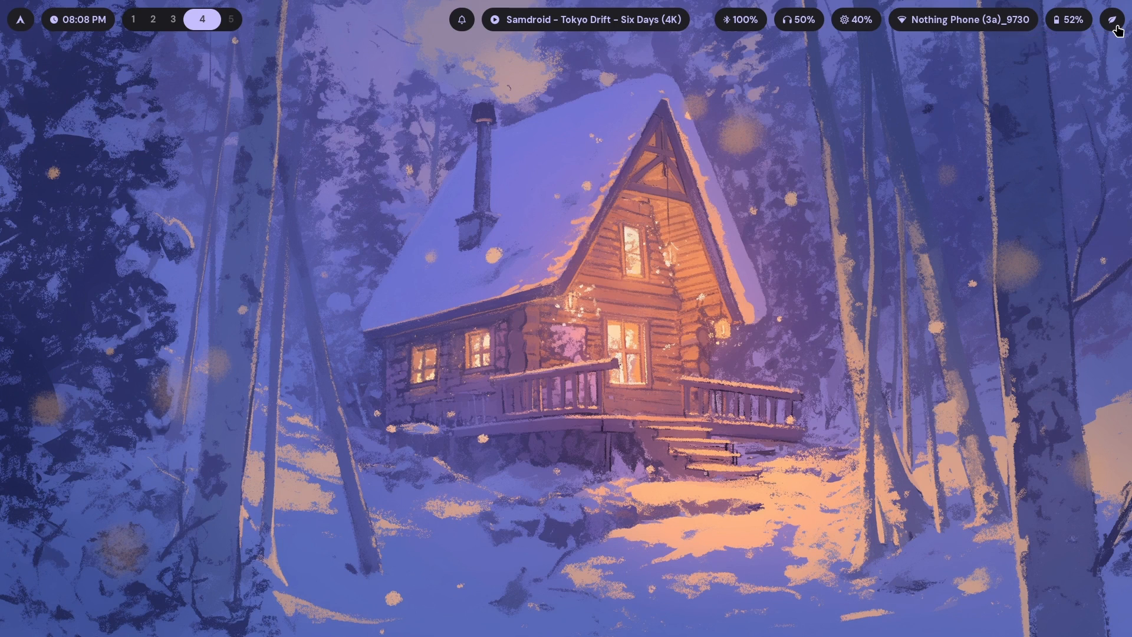
mouse_move(1020, 132)
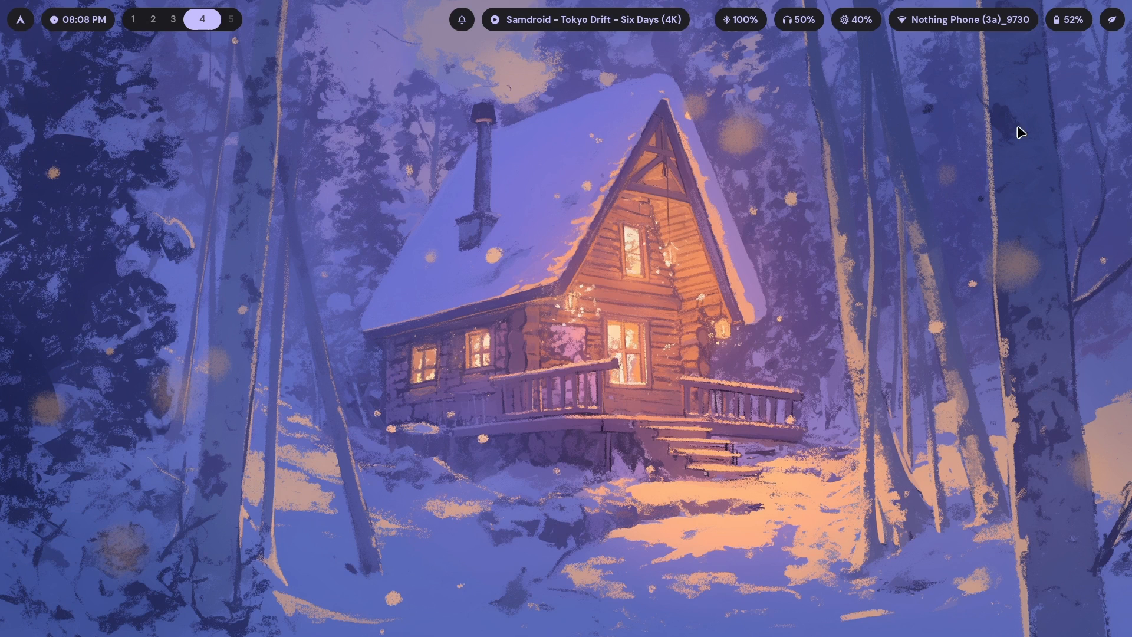
- Search the launcher for 'sys' to start System Monitor
type("sys")
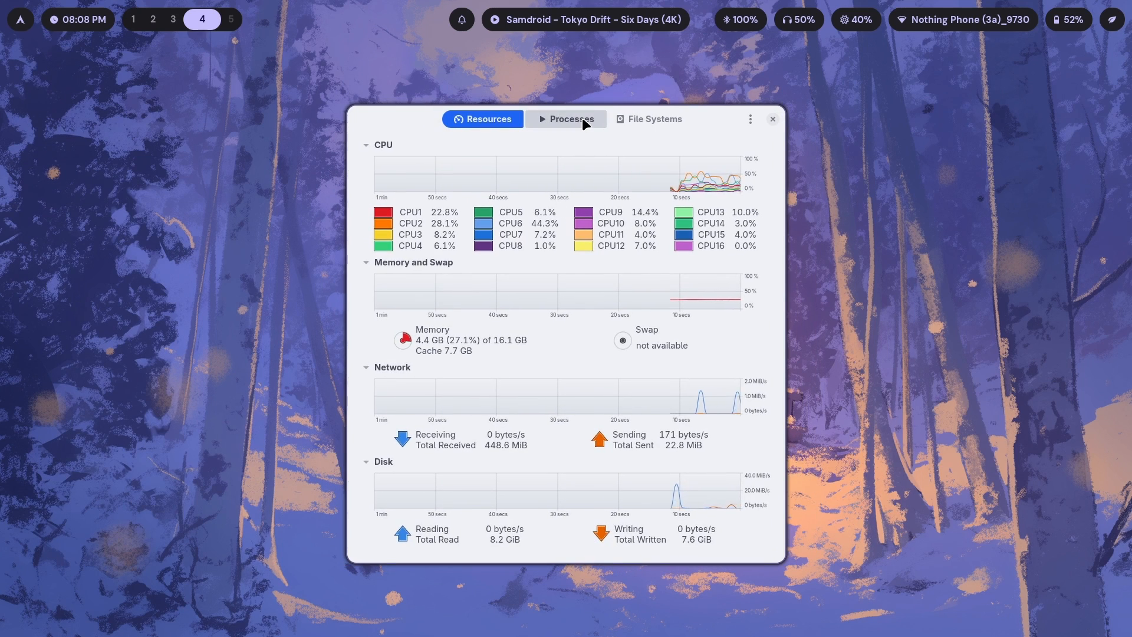
- List running processes with their IDs, CPU and memory usage
left_click(566, 119)
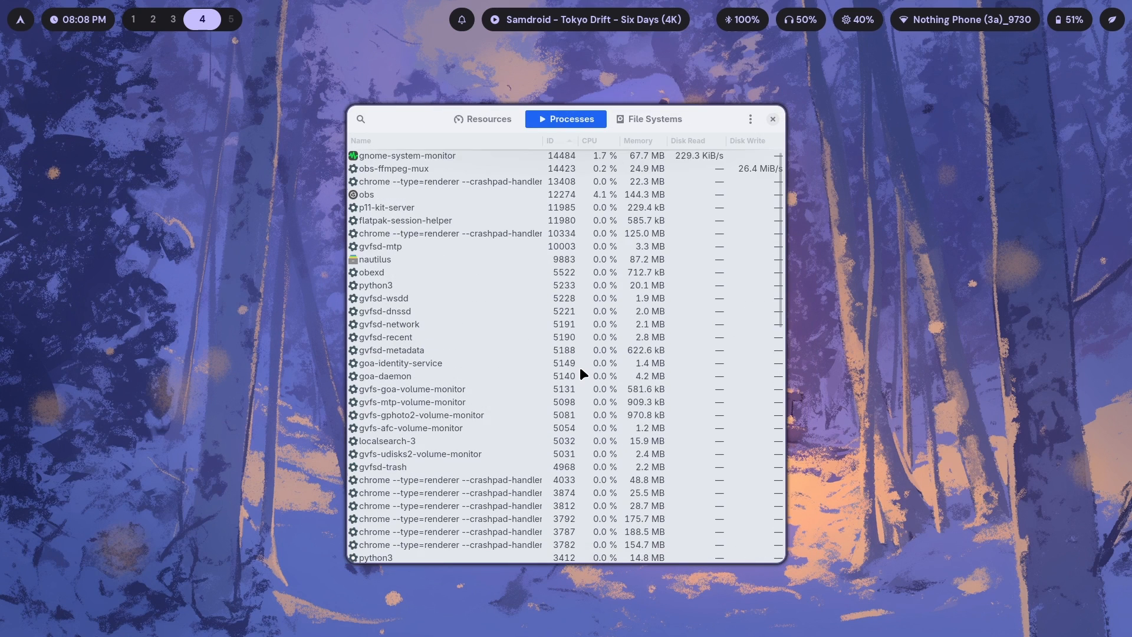
mouse_move(1113, 19)
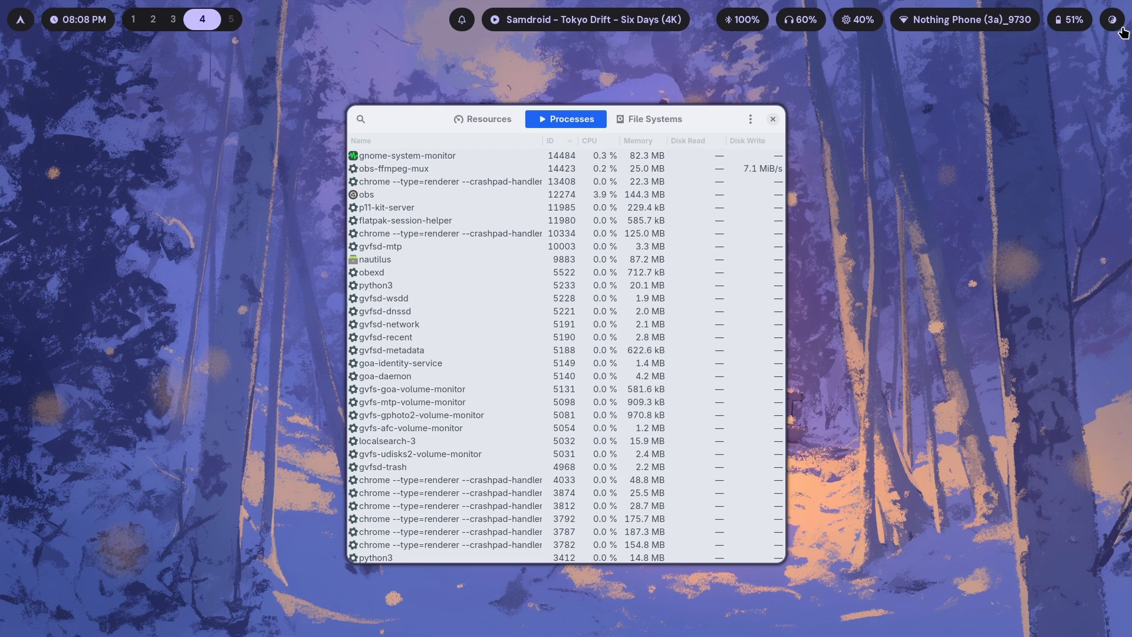
mouse_move(1112, 20)
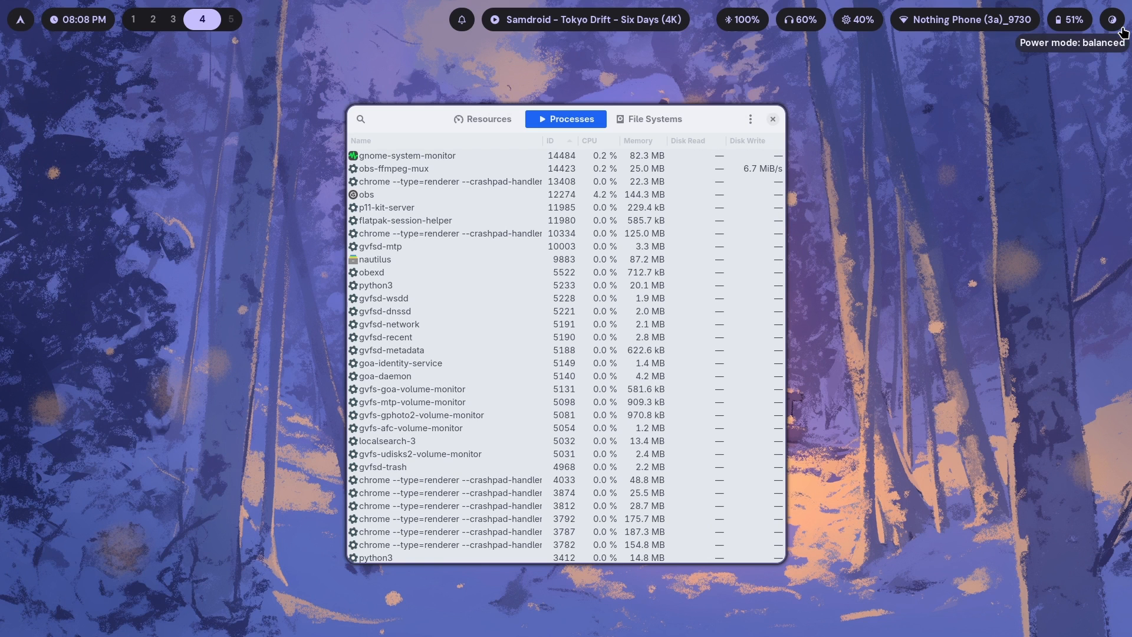
mouse_move(1067, 33)
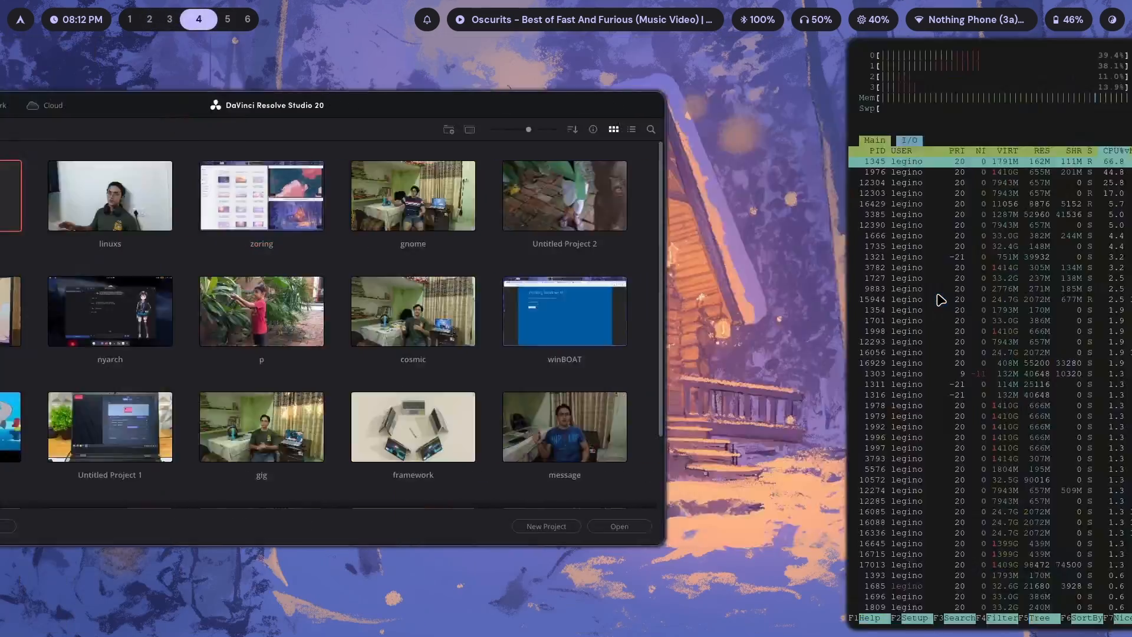
- Flip between the Discord and htop workspaces, open ask-community, then type neofetch on workspace 5
left_click(239, 20)
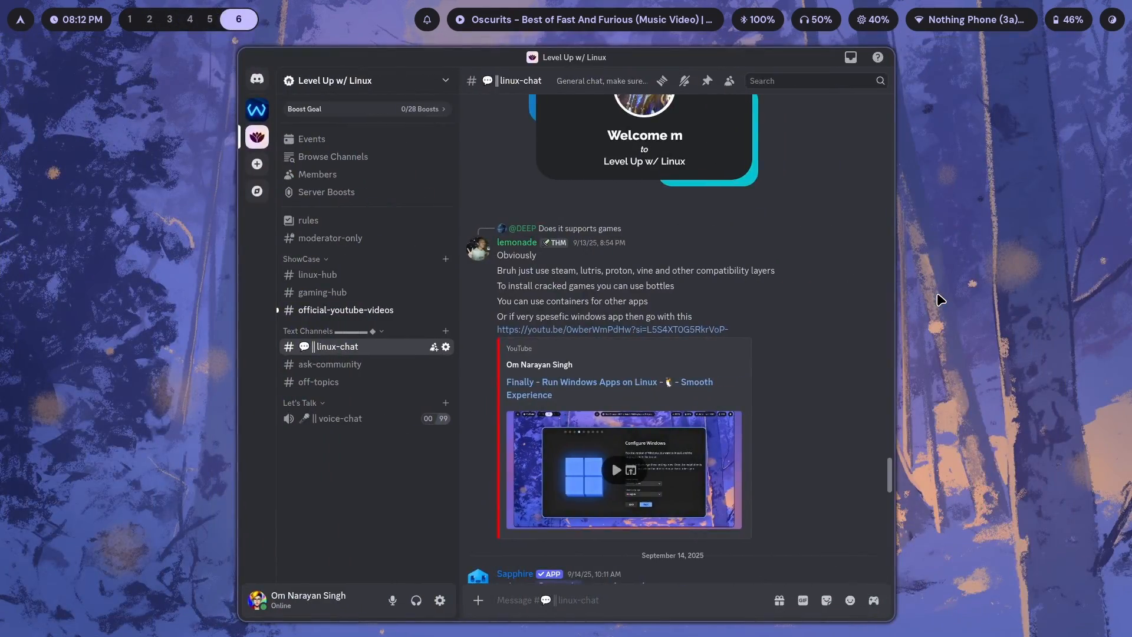
left_click(217, 19)
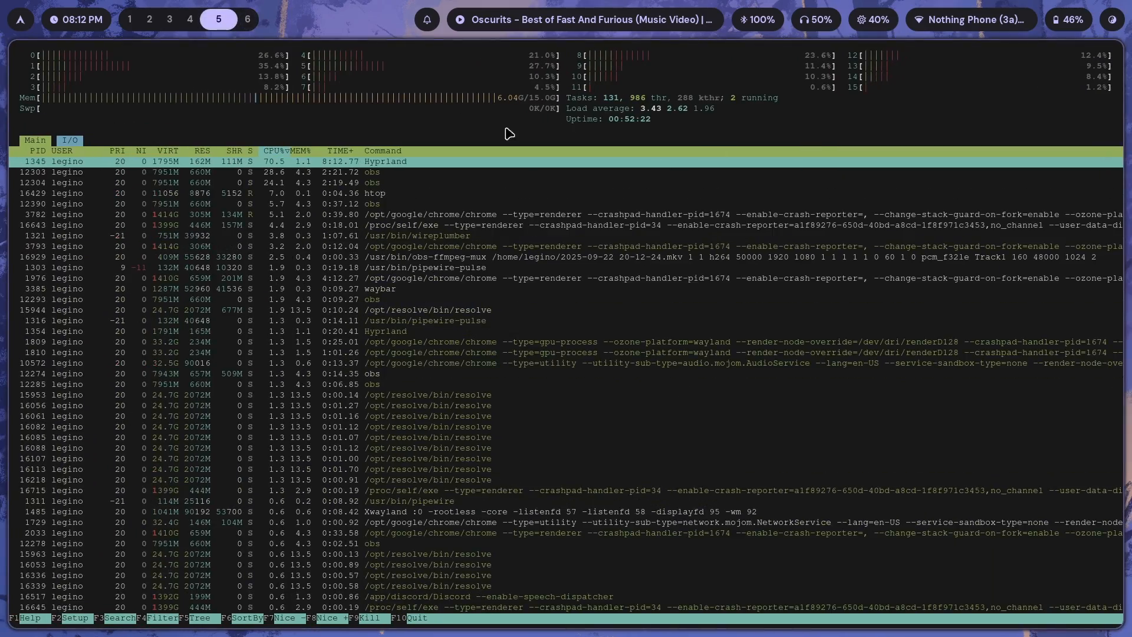
left_click(247, 20)
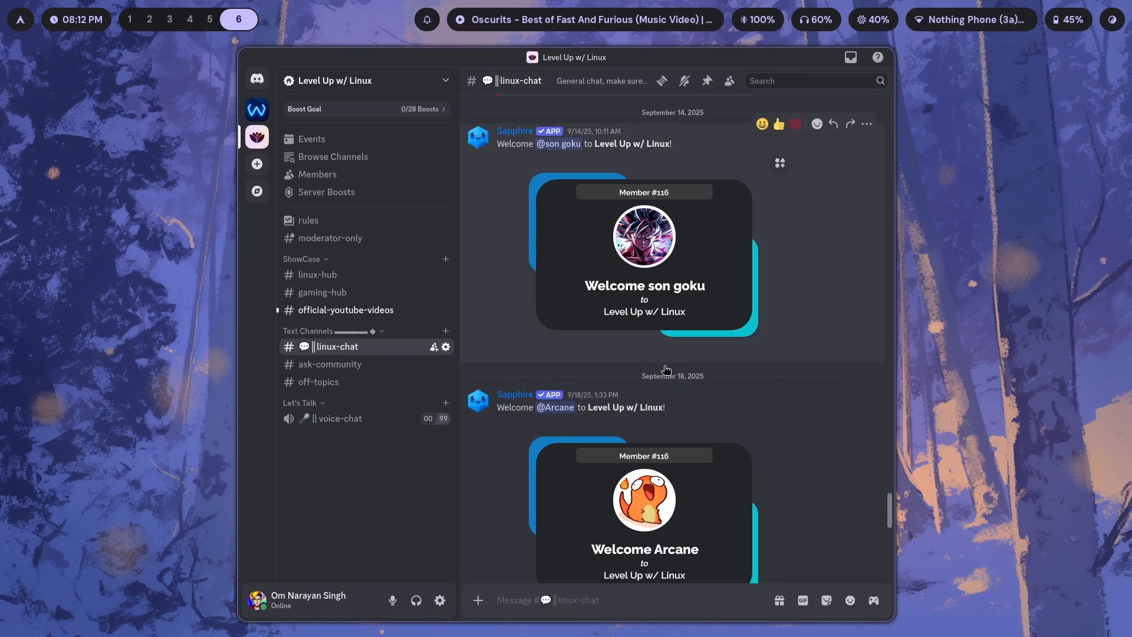
scroll("down", 3)
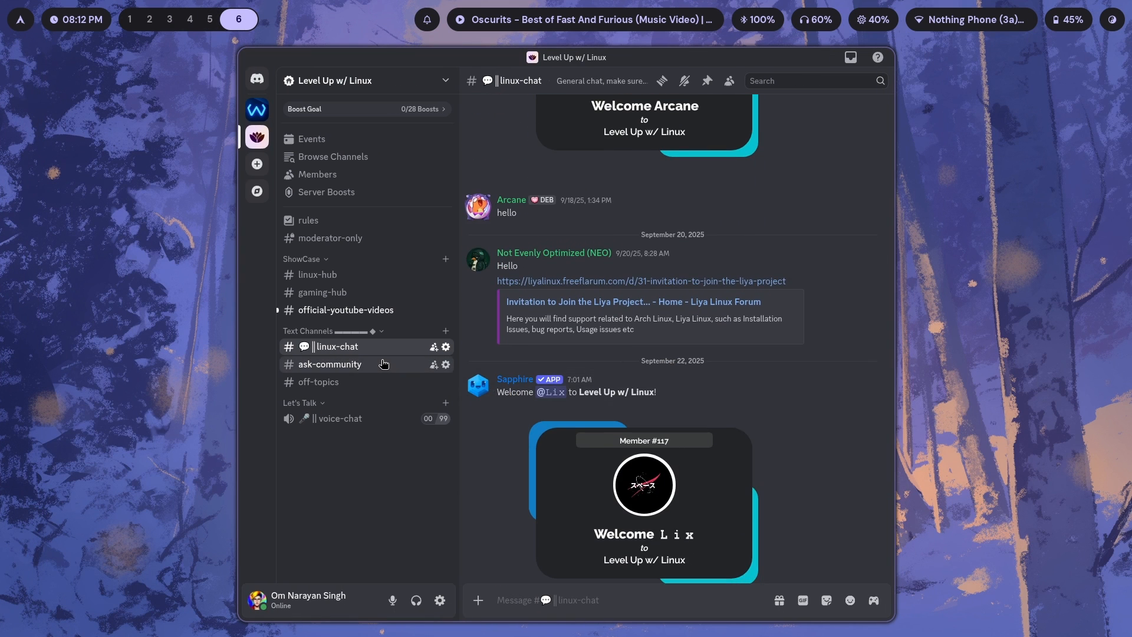
left_click(330, 363)
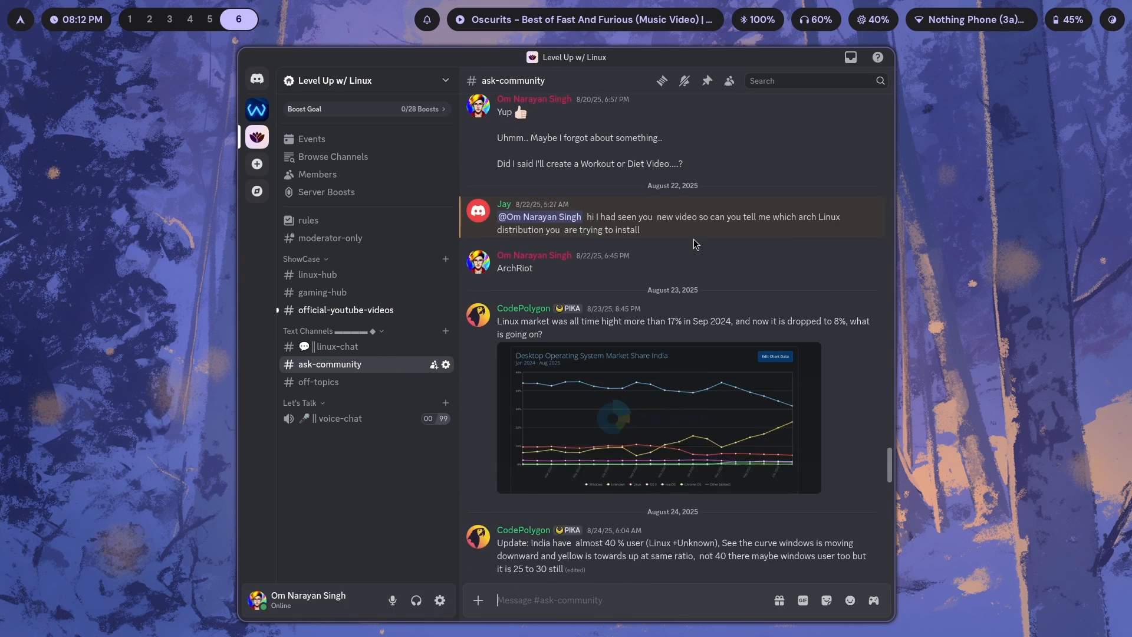
left_click(210, 19)
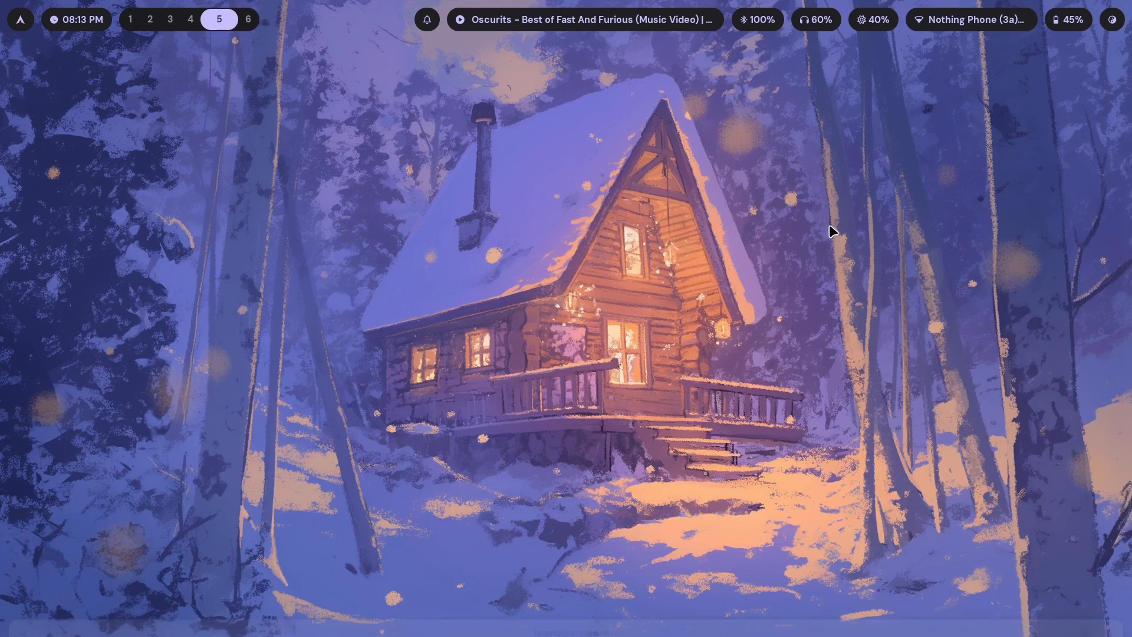
type("neofe")
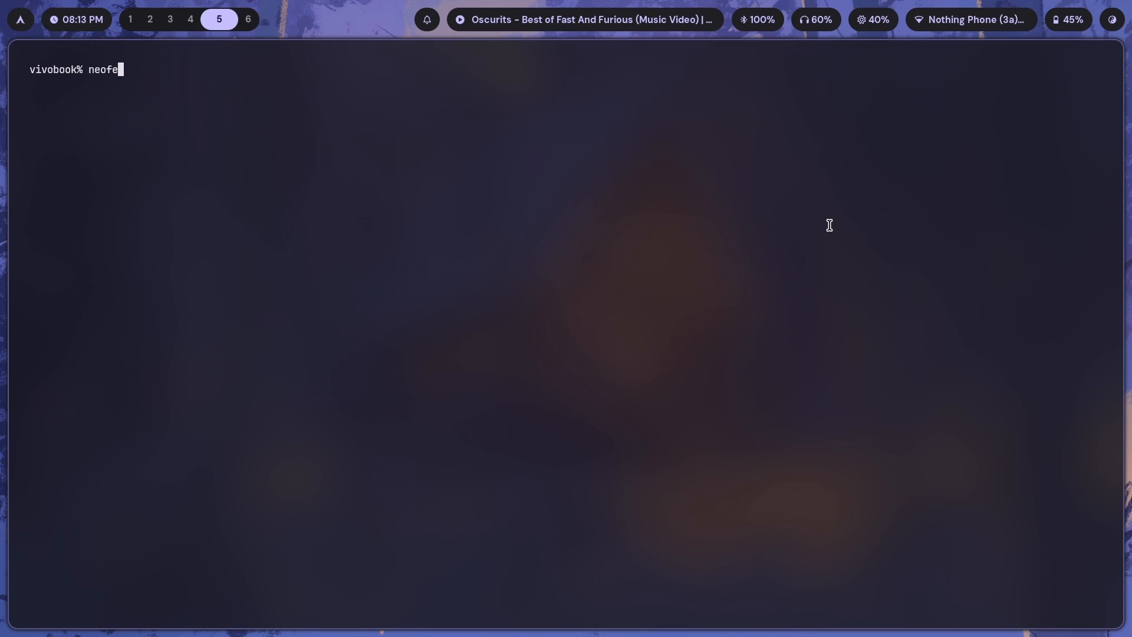